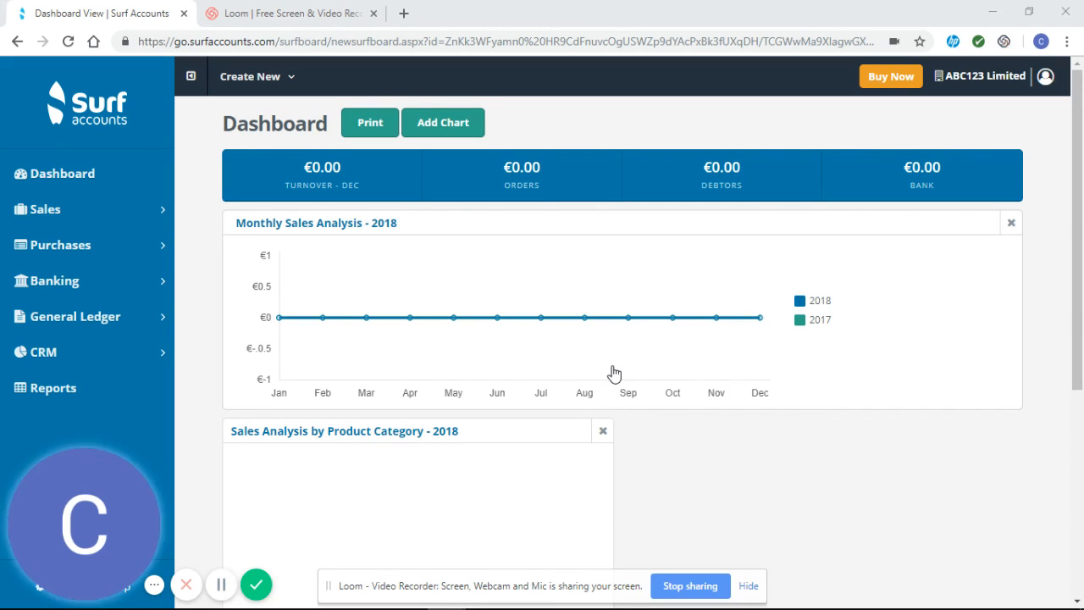
mouse_move(237, 210)
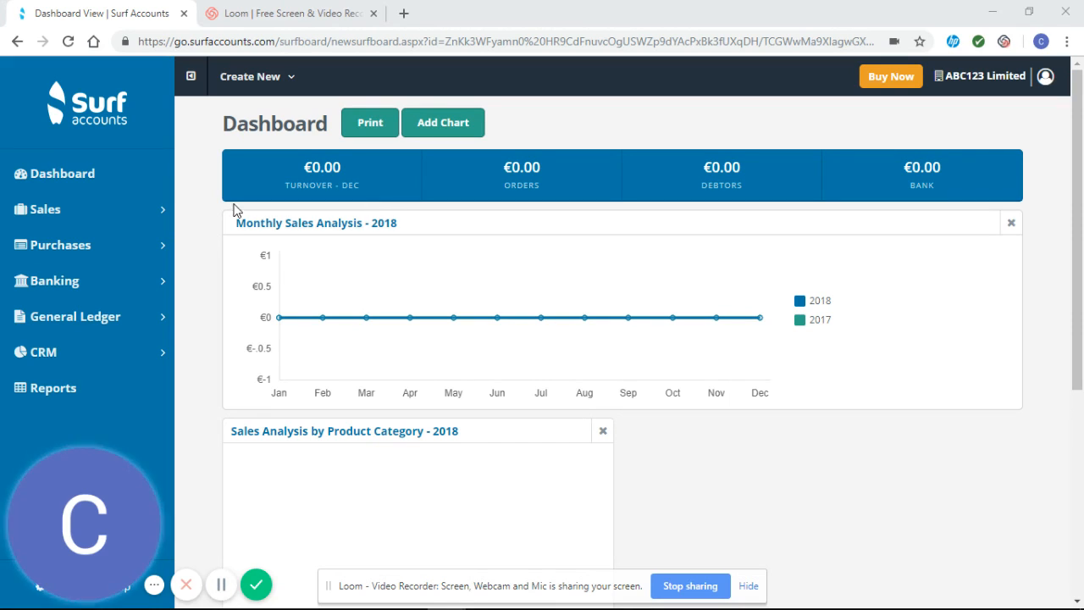
Reach the Sales Invoices & Credit Notes list from the sidebar's Sales section.
left_click(256, 76)
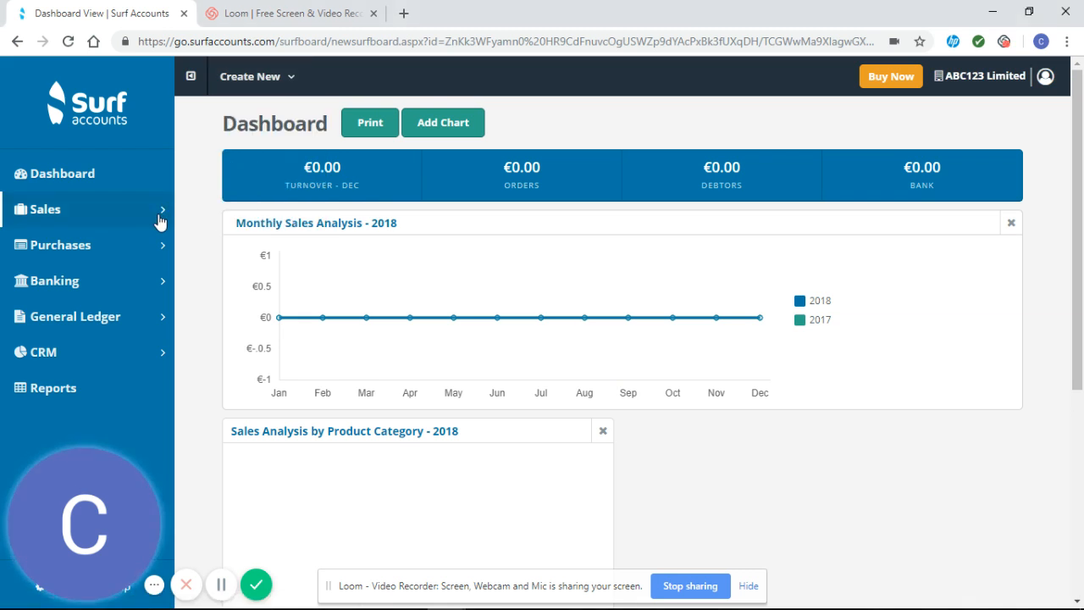
left_click(47, 209)
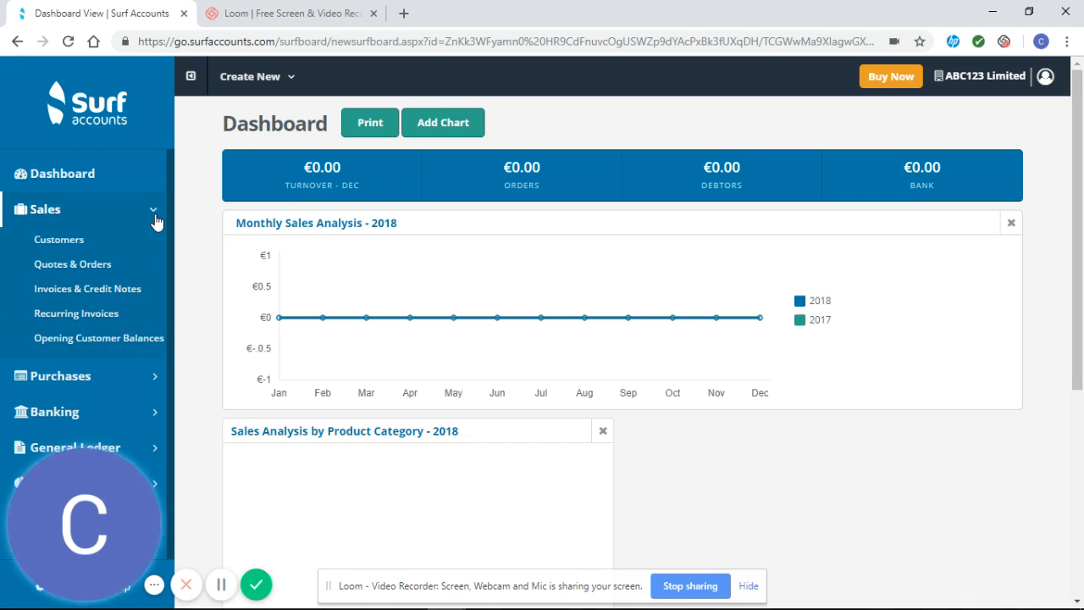
left_click(88, 287)
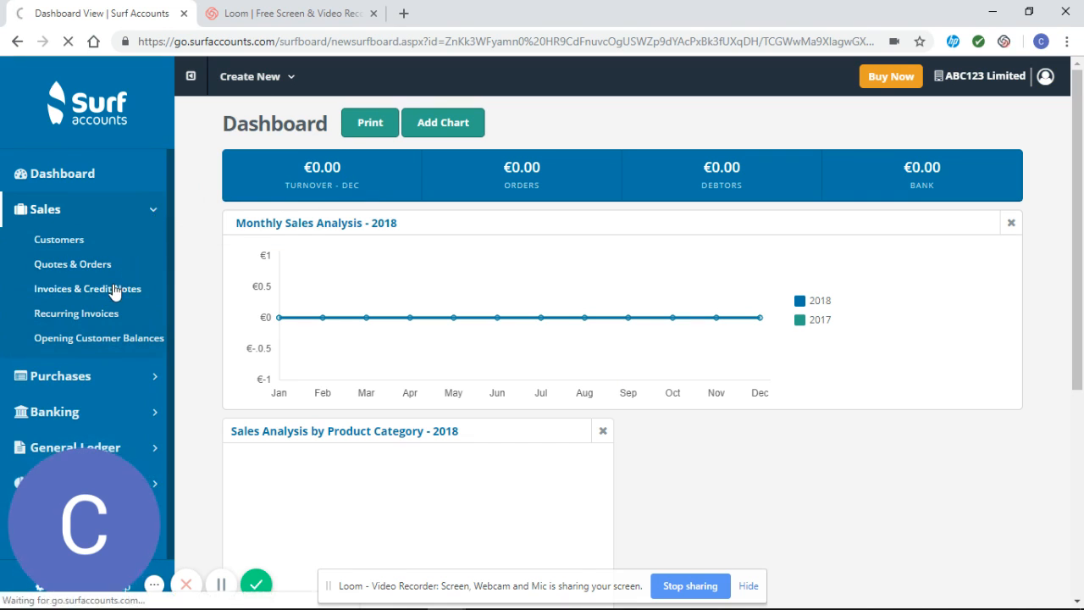
left_click(88, 288)
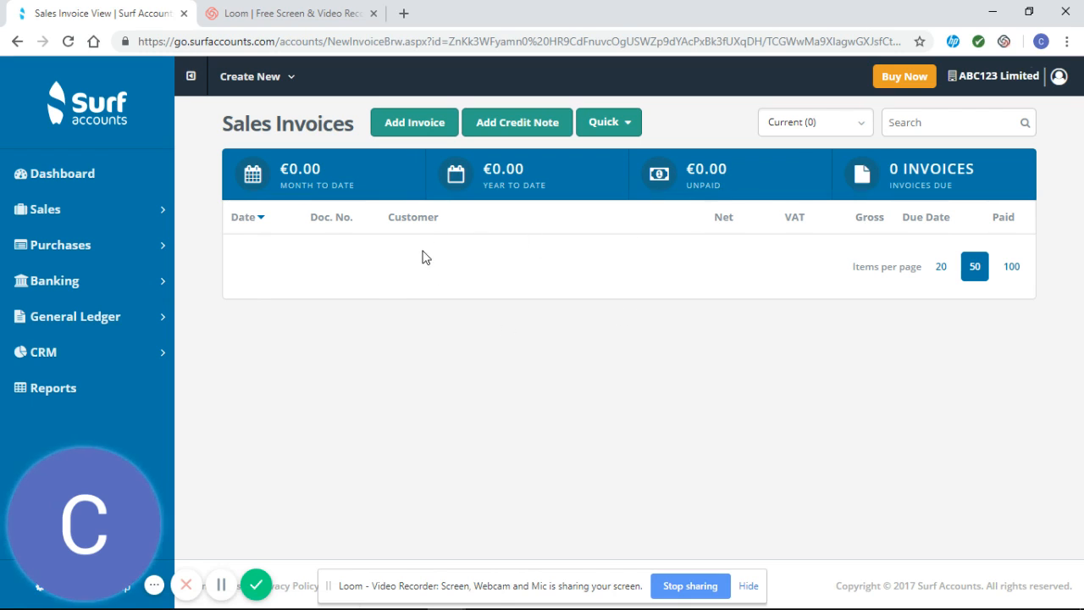
mouse_move(387, 285)
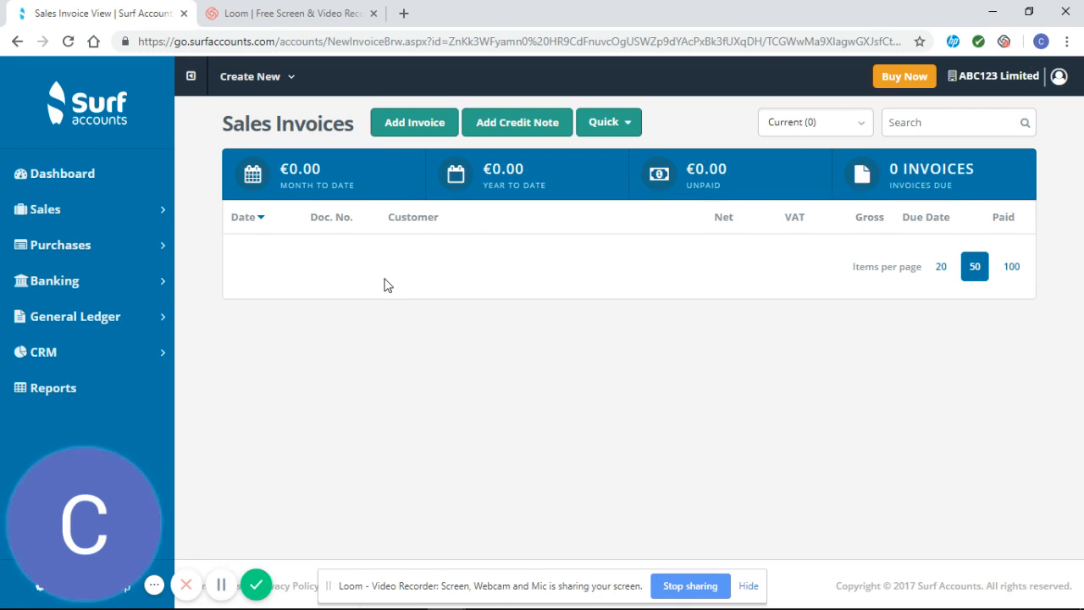
mouse_move(430, 236)
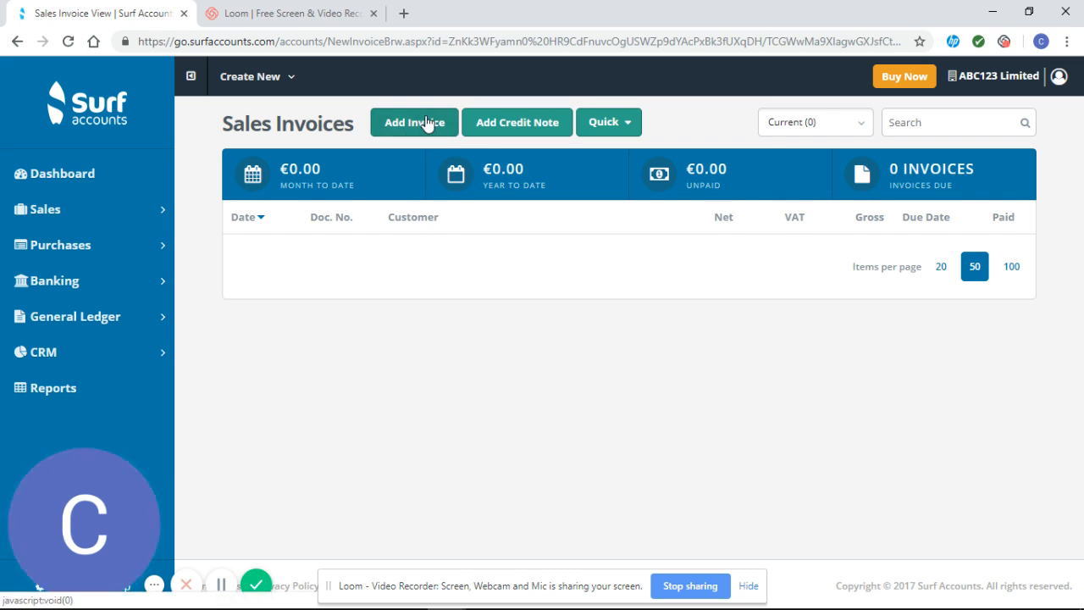
Add a new sales invoice and choose Stark 1 (STA003) from Customer Search as the billed customer.
left_click(413, 122)
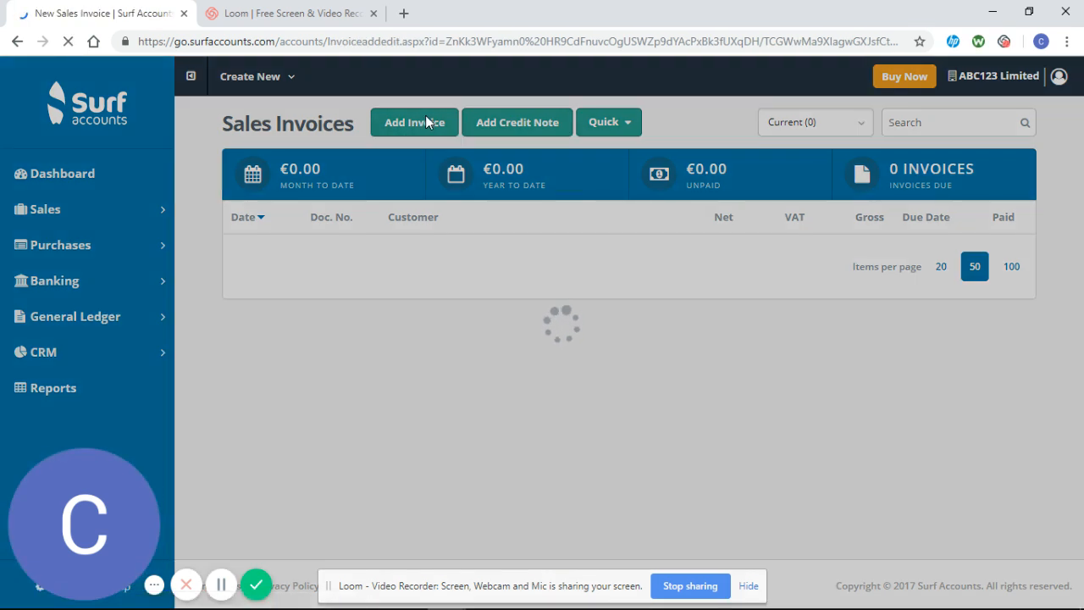
left_click(413, 122)
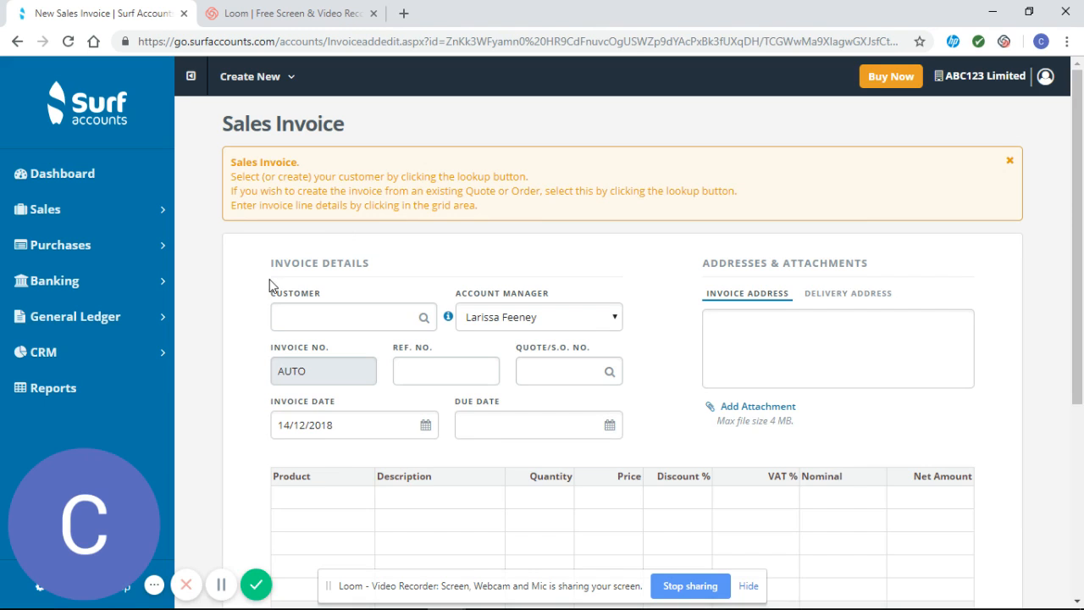
scroll("down", 3)
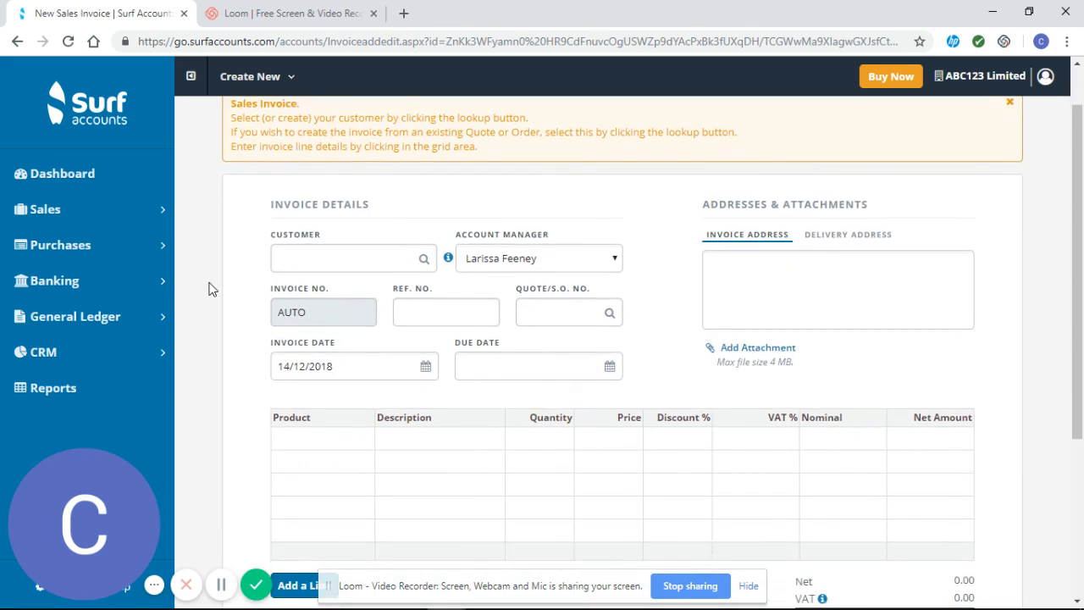
mouse_move(427, 268)
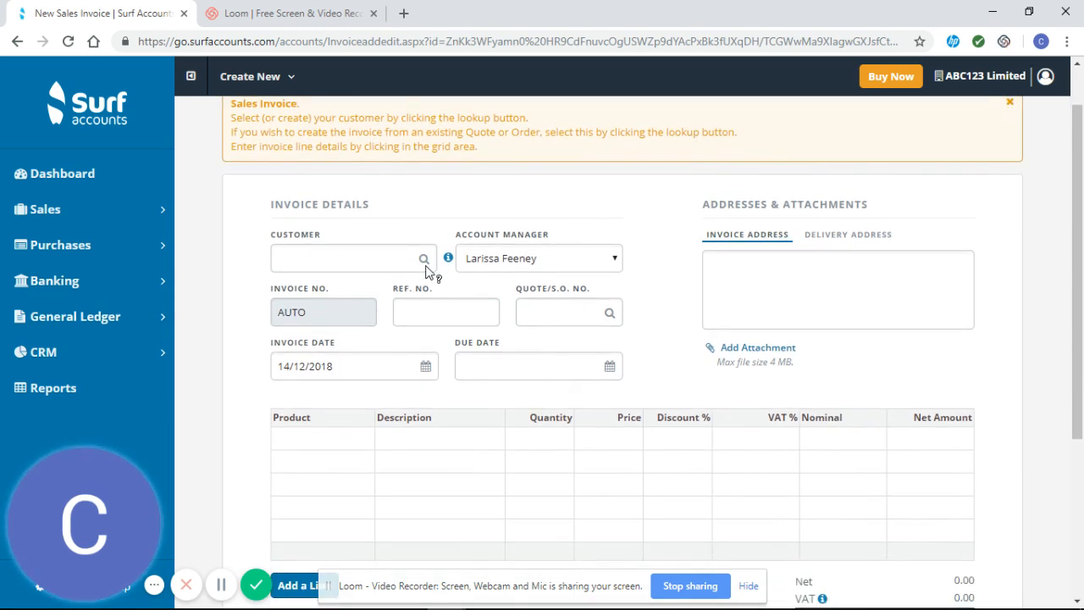
left_click(424, 257)
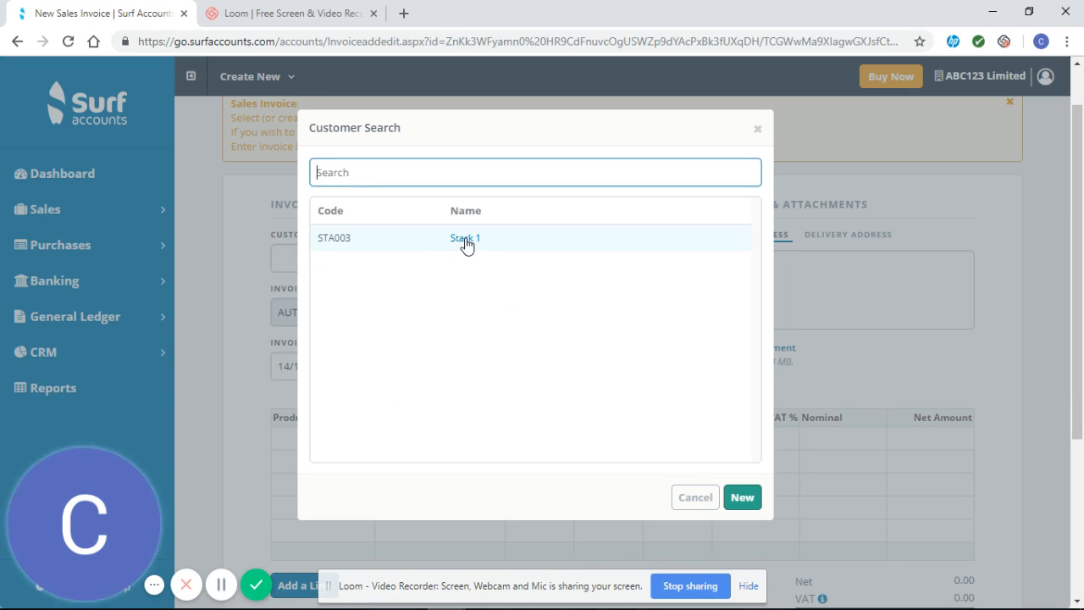
left_click(464, 237)
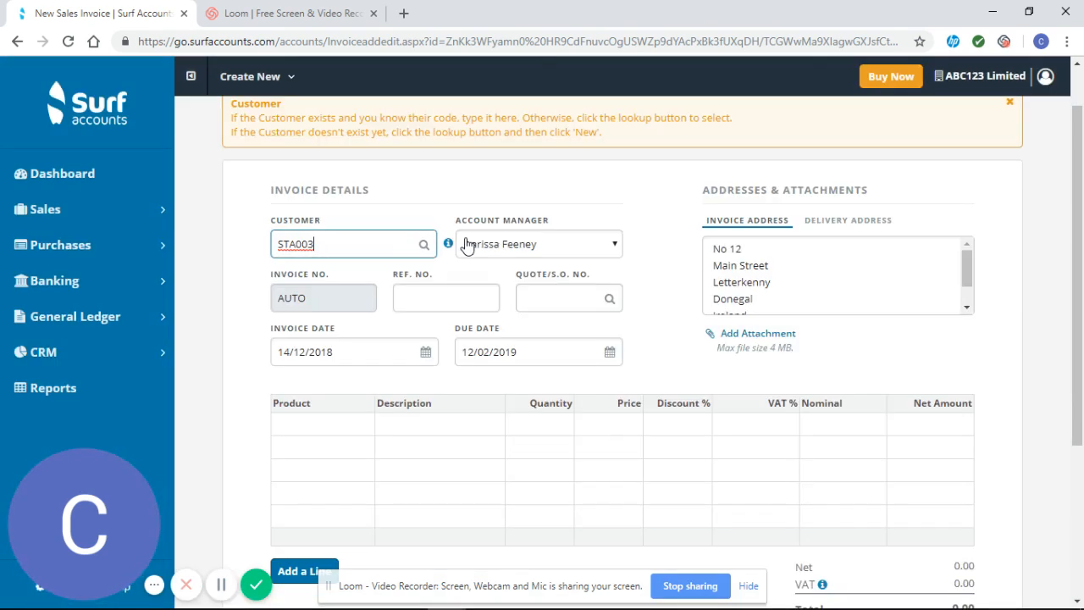
Give the invoice Ref. No. 8888, invoice date 01/01/2018 and due date 02/03/2018.
scroll("down", 3)
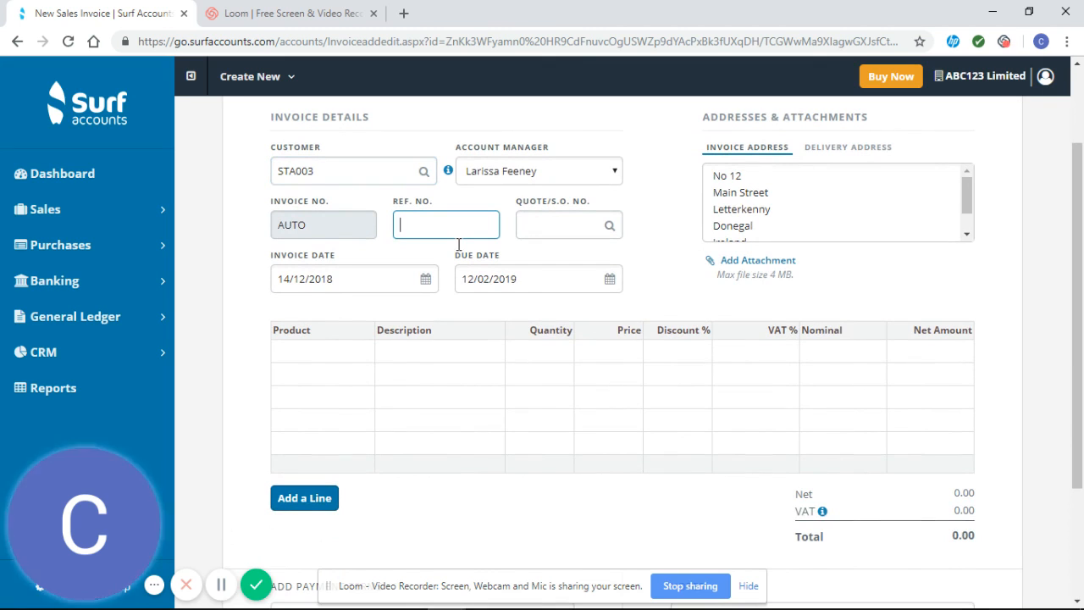
type("8888")
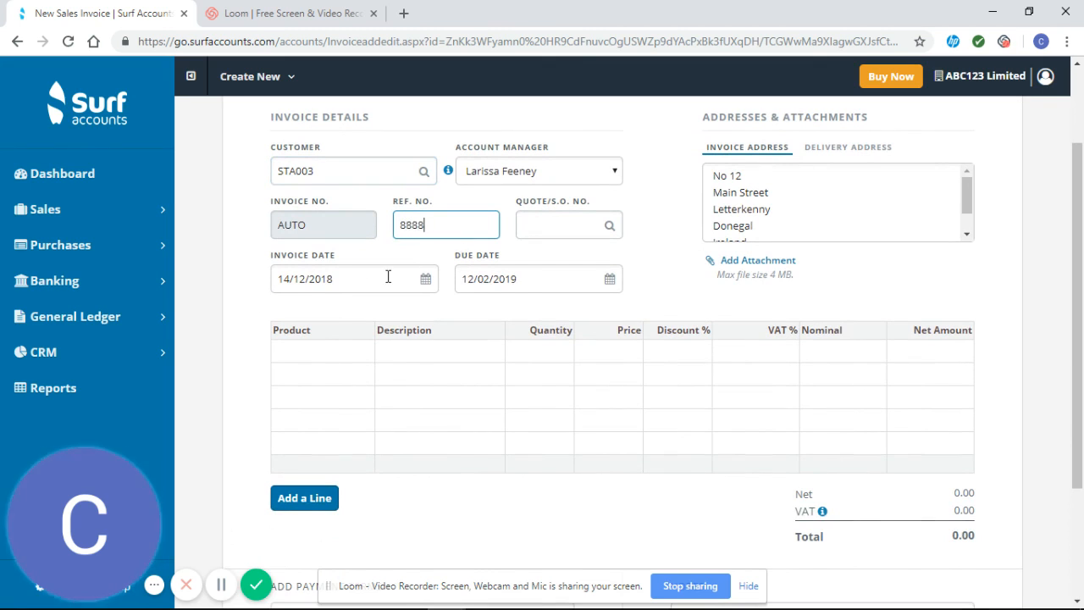
type("01/0")
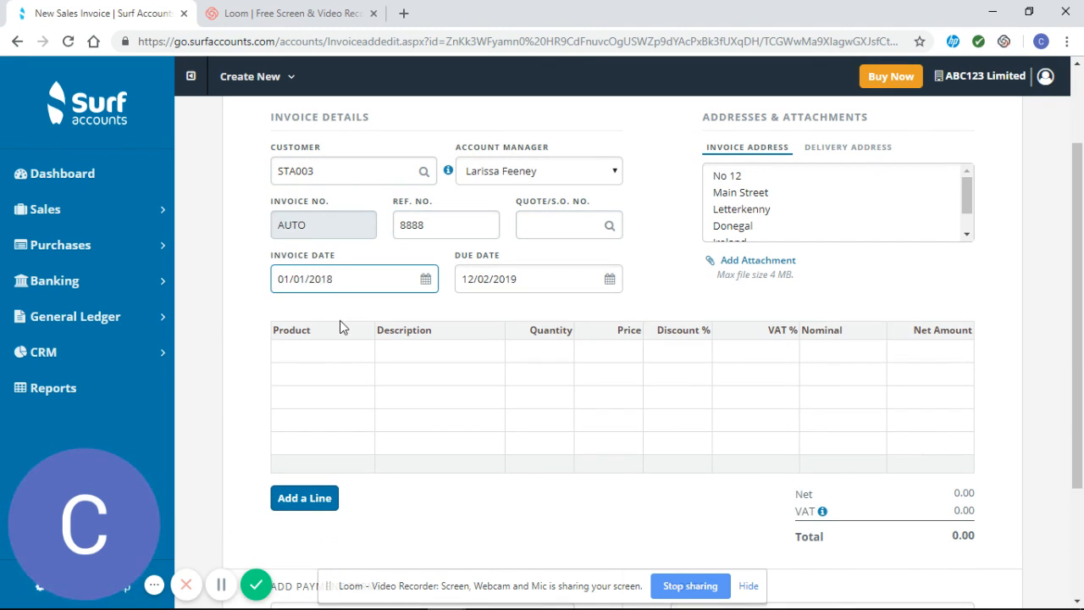
mouse_move(613, 302)
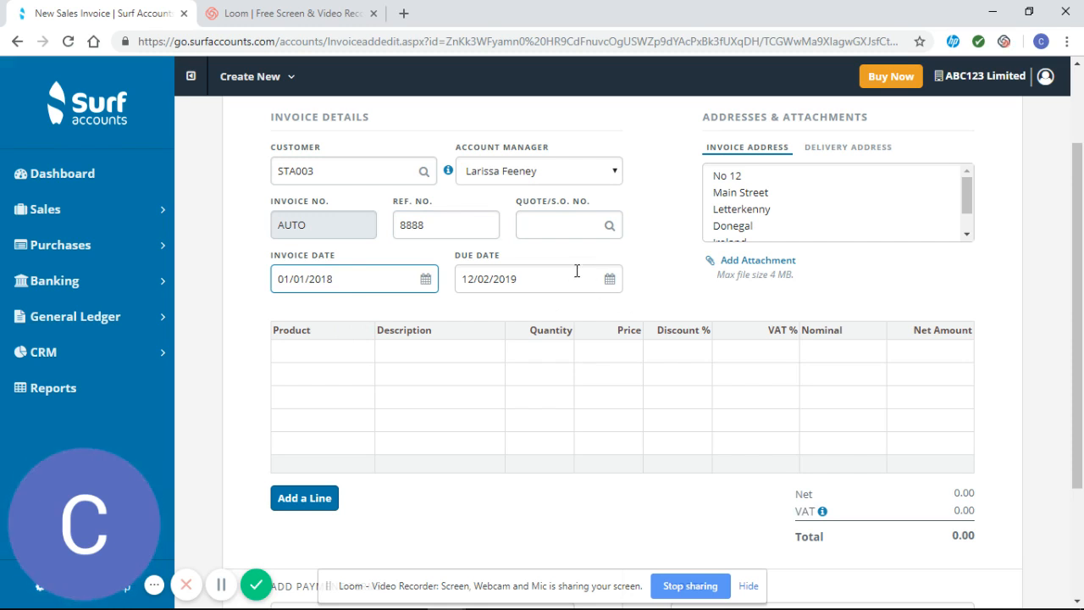
mouse_move(660, 288)
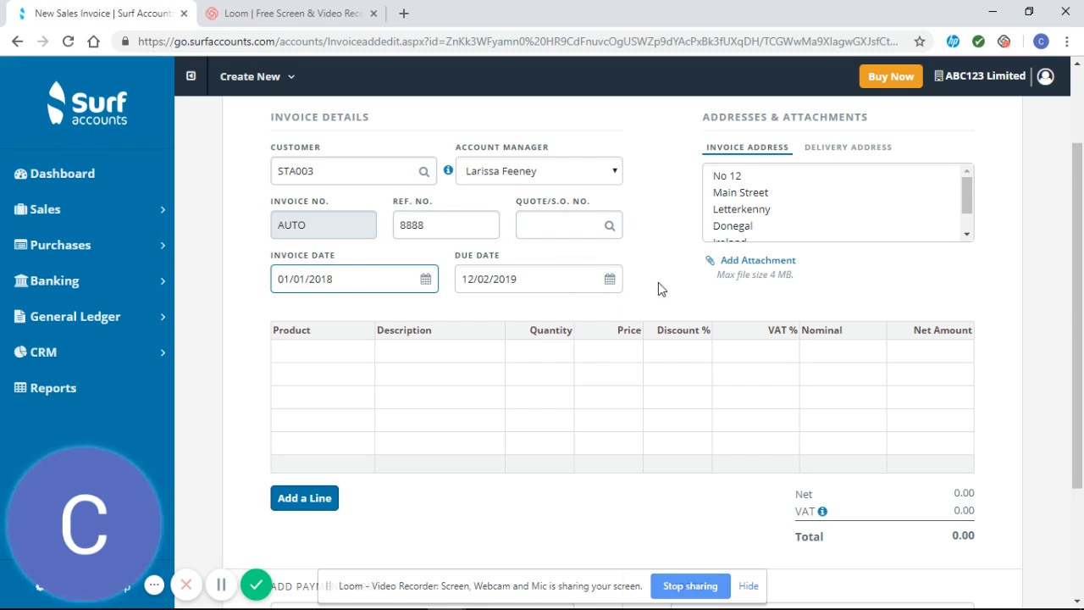
type("02/03/2018")
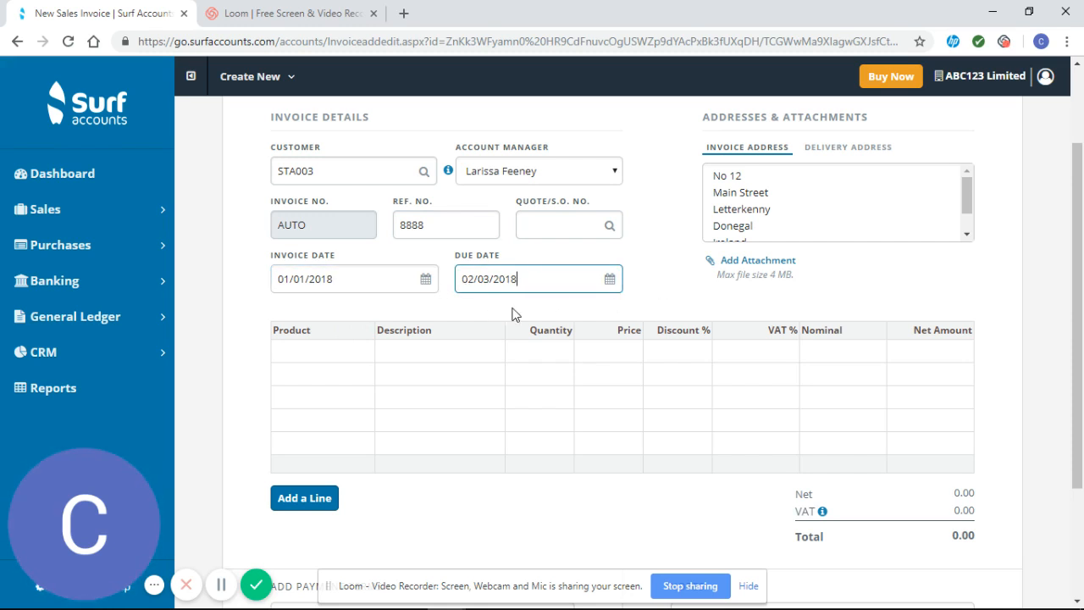
mouse_move(579, 308)
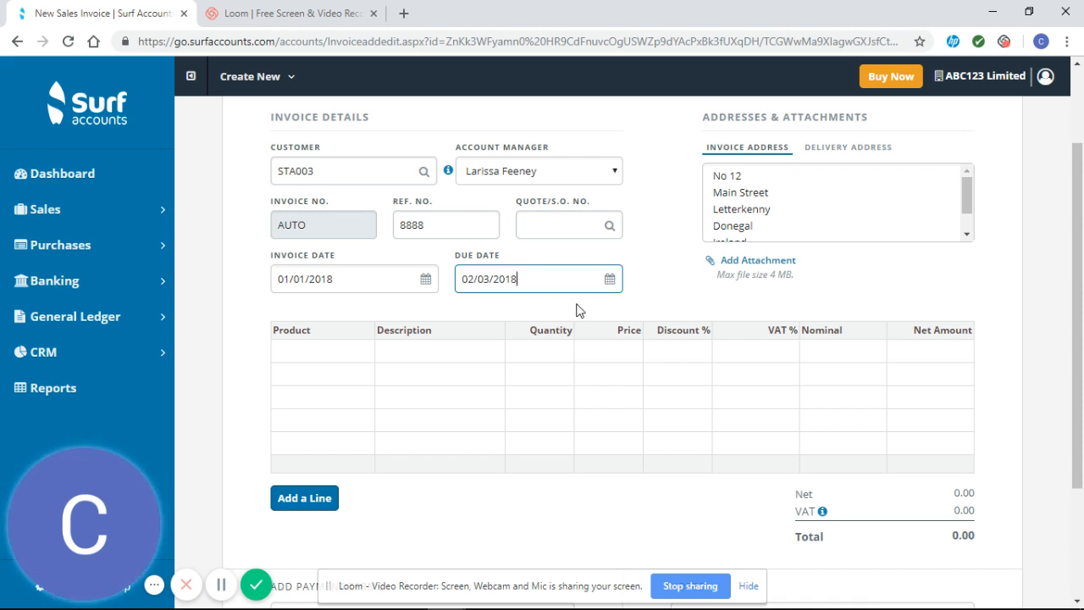
mouse_move(816, 232)
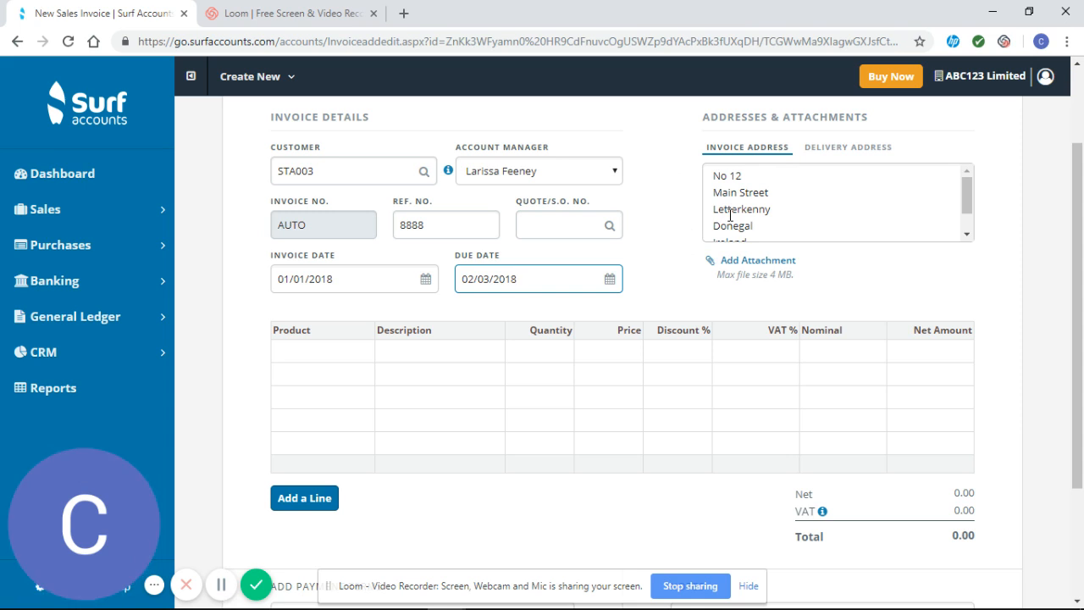
Enter product line SALE001 Sale of Goods, quantity 1 at 162.60, totalling 200.00 with VAT.
scroll("down", 3)
type("162.6")
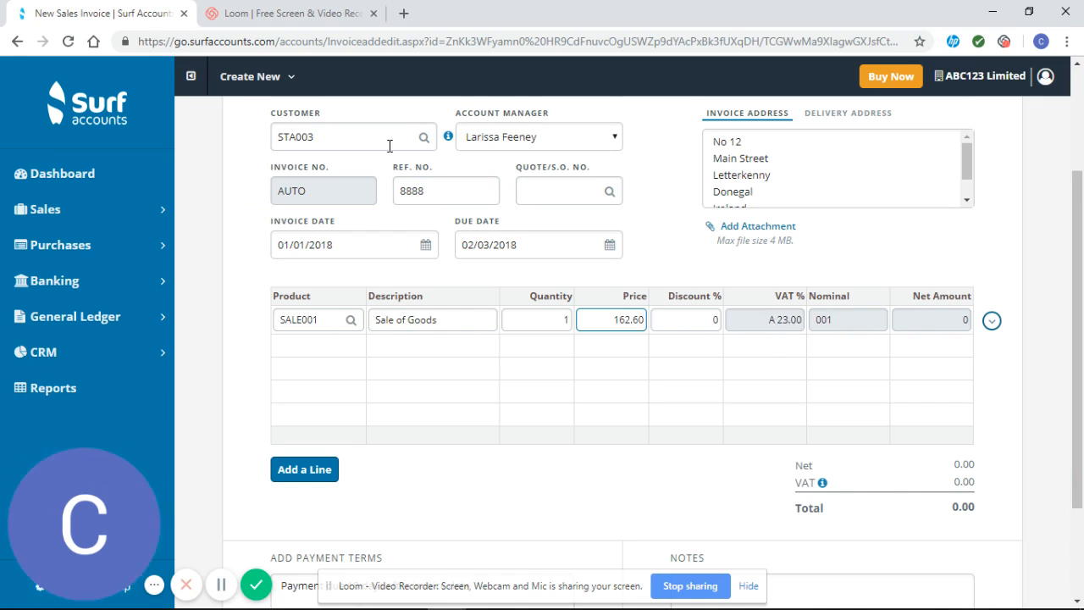
mouse_move(843, 330)
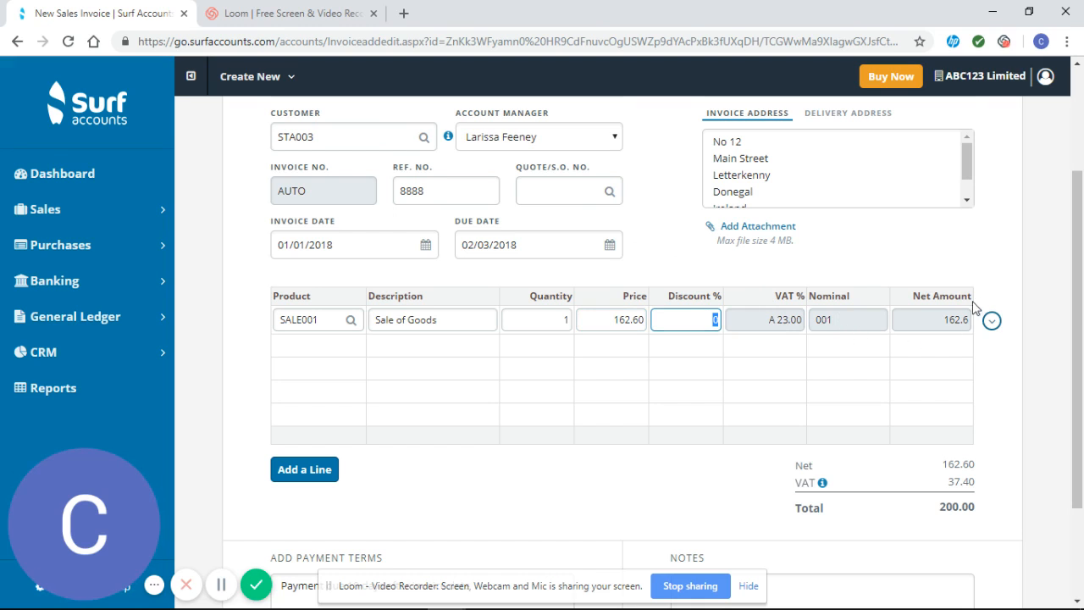
mouse_move(989, 491)
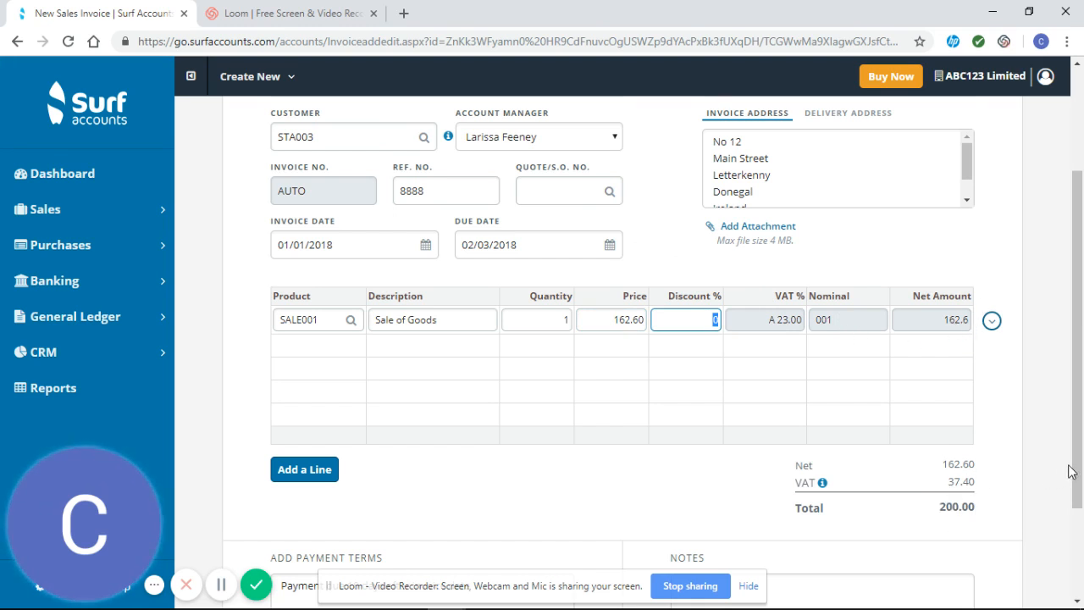
scroll("down", 3)
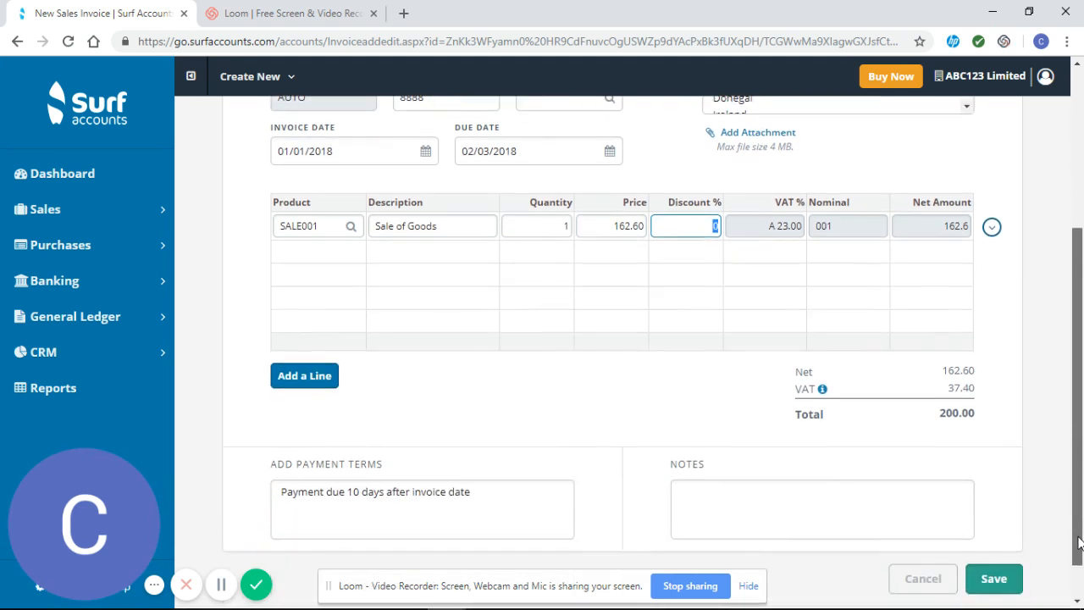
Save invoice 8888 so it lists for Stark 1 at 200.00 gross, unpaid, due 02 Mar 2018.
left_click(992, 578)
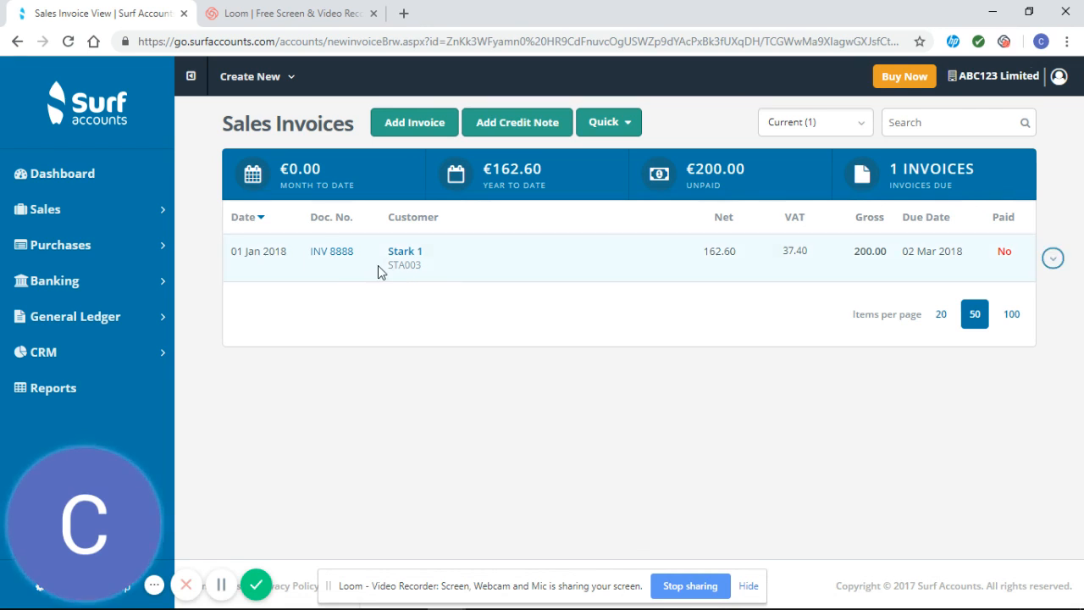
mouse_move(378, 271)
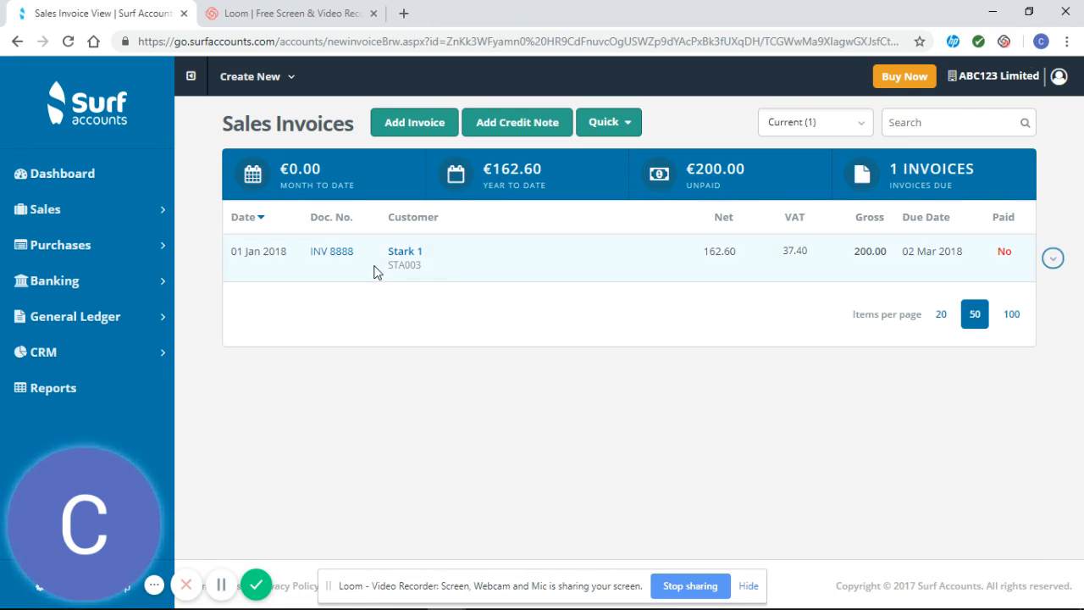
mouse_move(857, 275)
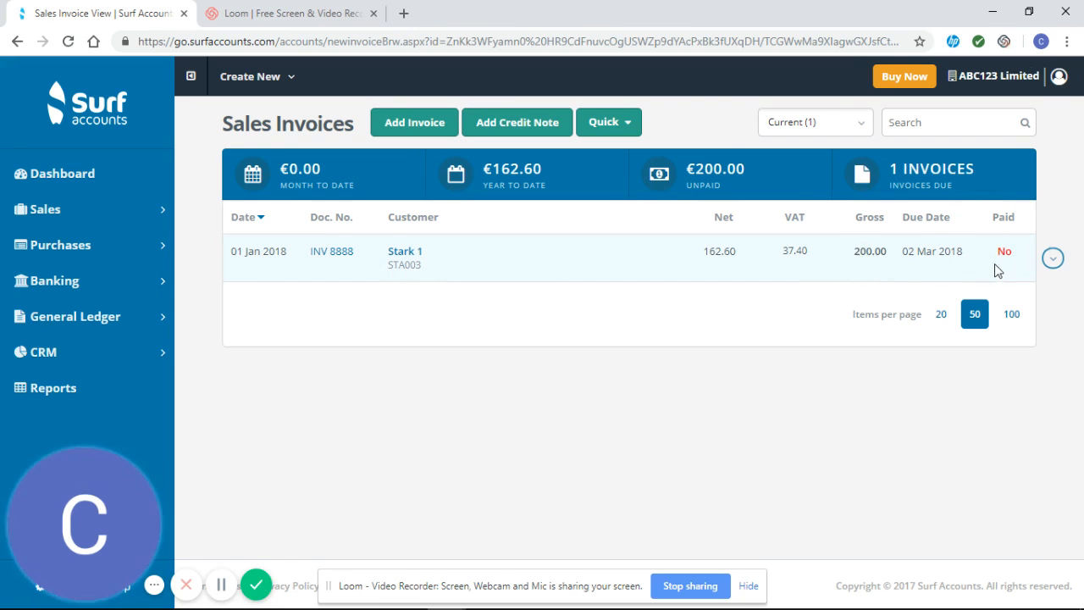
mouse_move(464, 256)
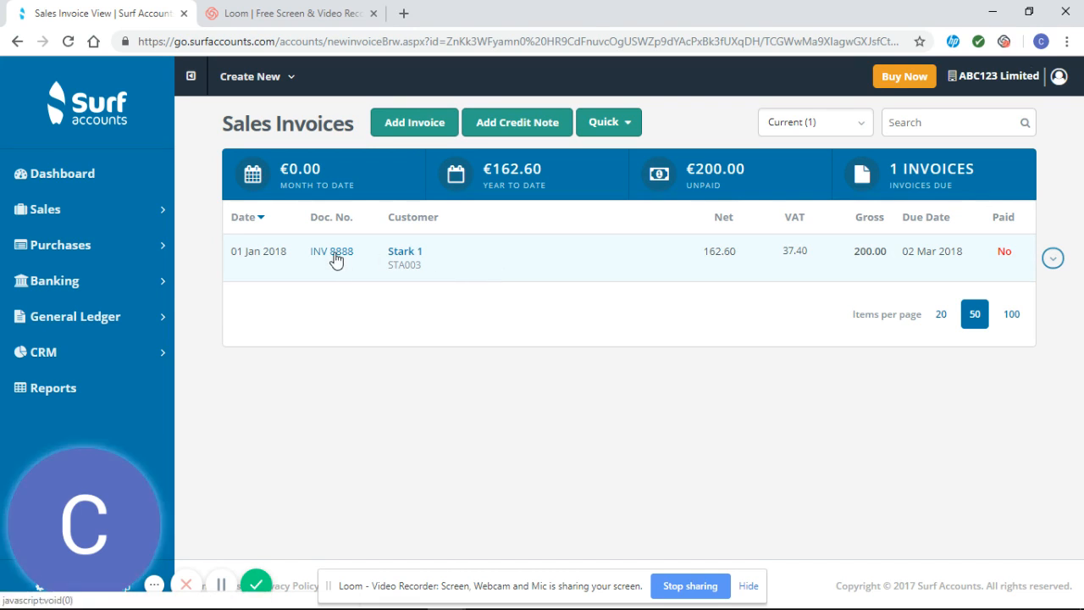
Open the Sales Invoice Preview of INV 8888 showing the 162.60 Sale of Goods line.
left_click(331, 250)
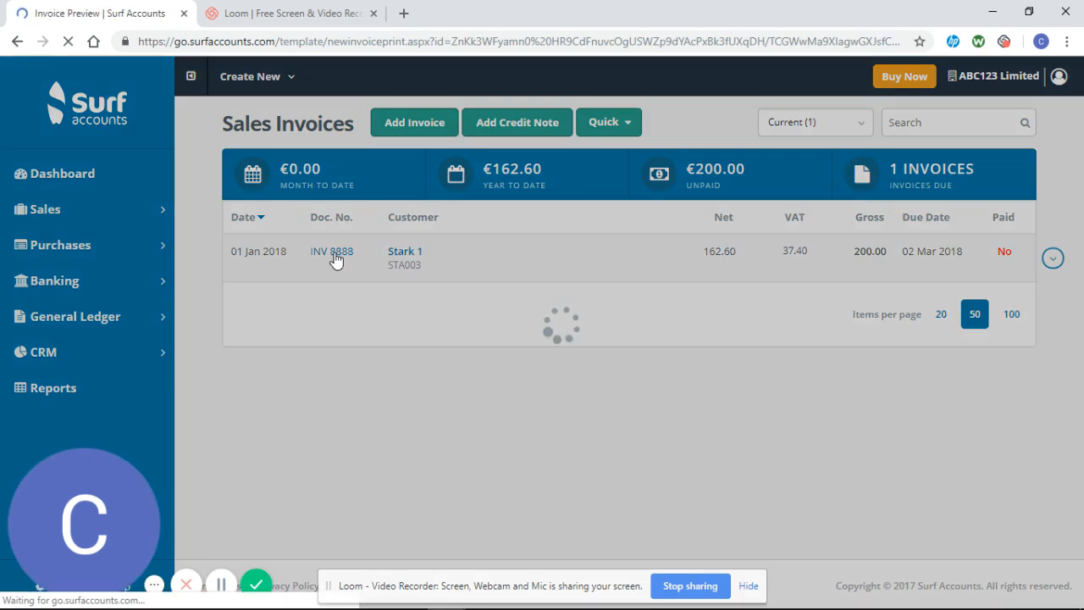
left_click(332, 250)
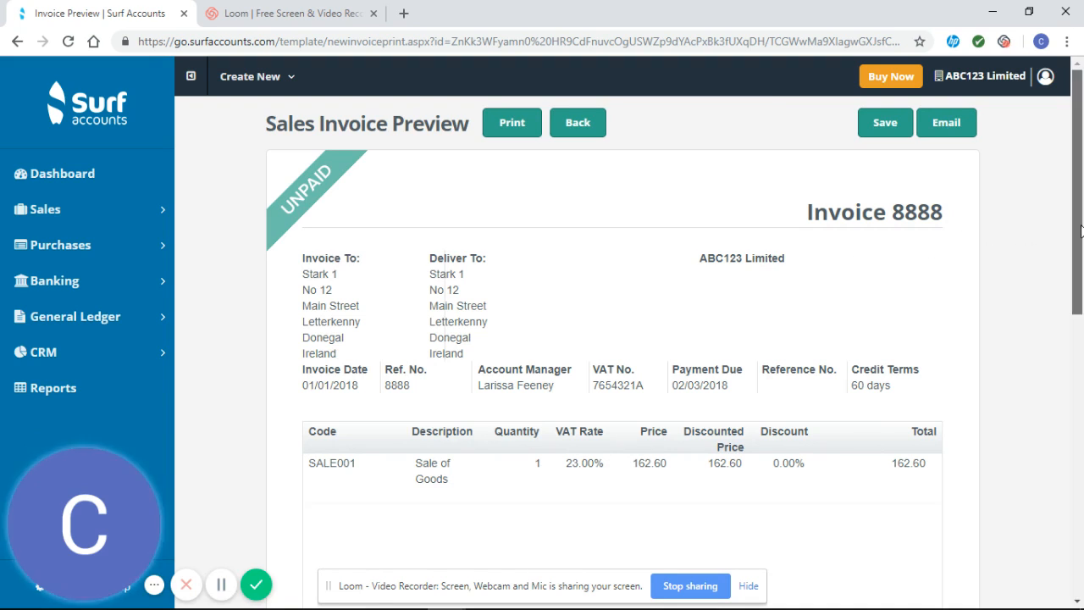
scroll("down", 3)
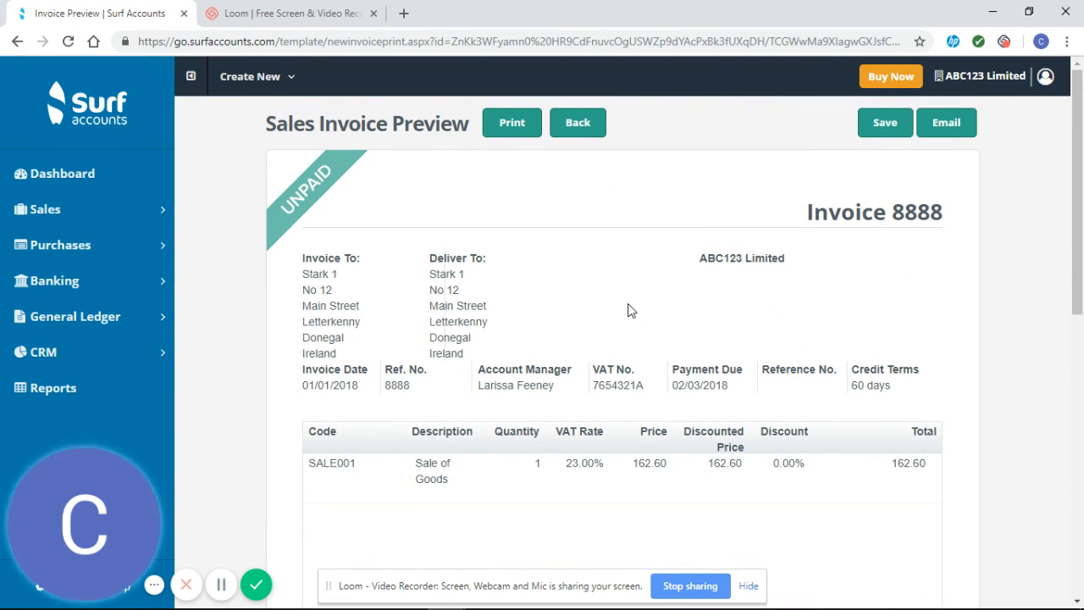
mouse_move(616, 318)
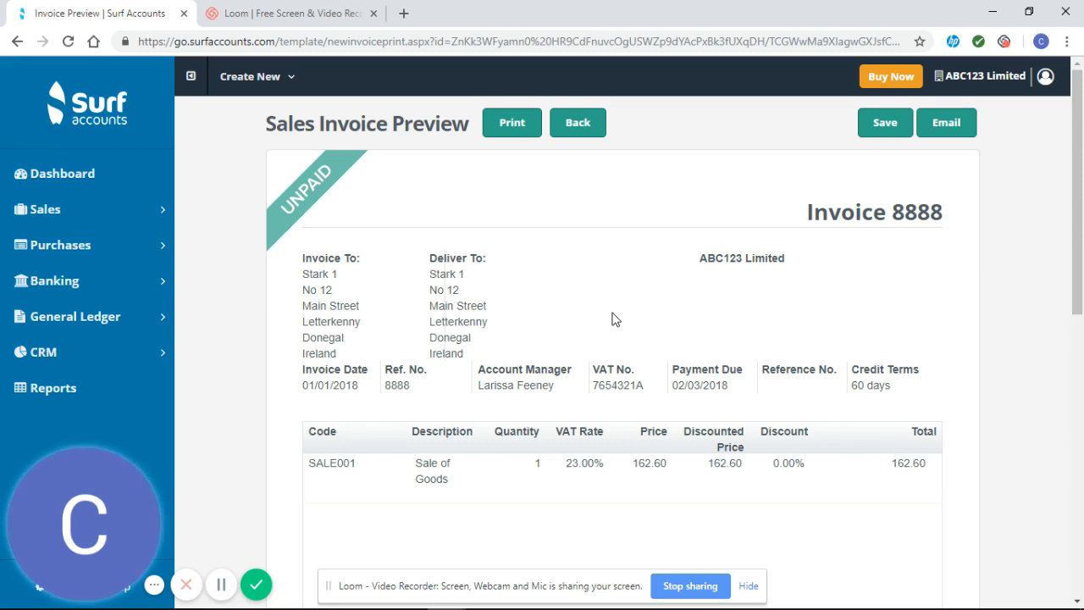
mouse_move(991, 288)
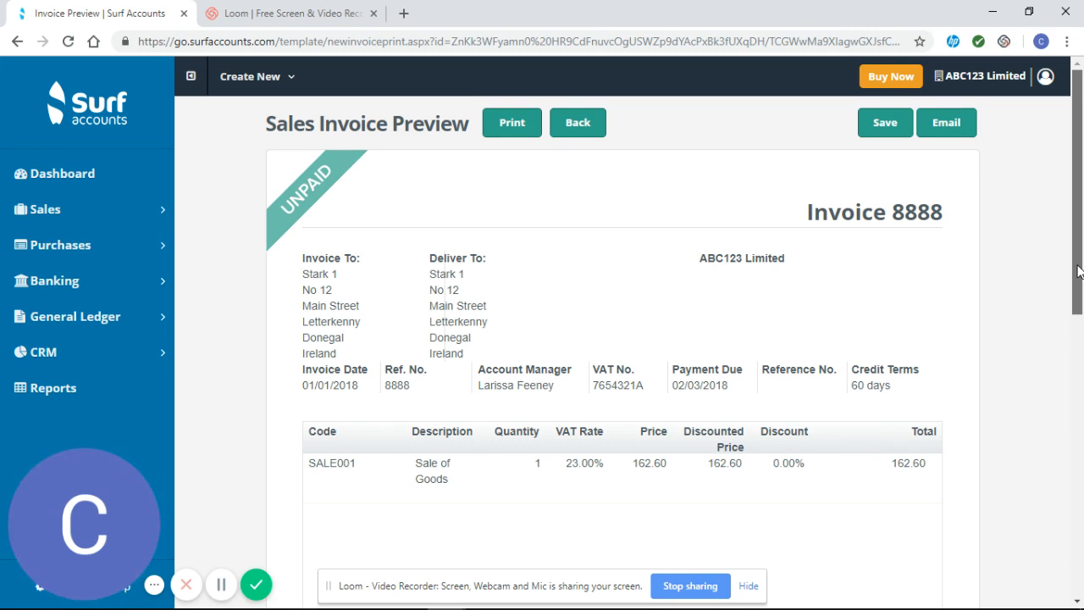
mouse_move(969, 200)
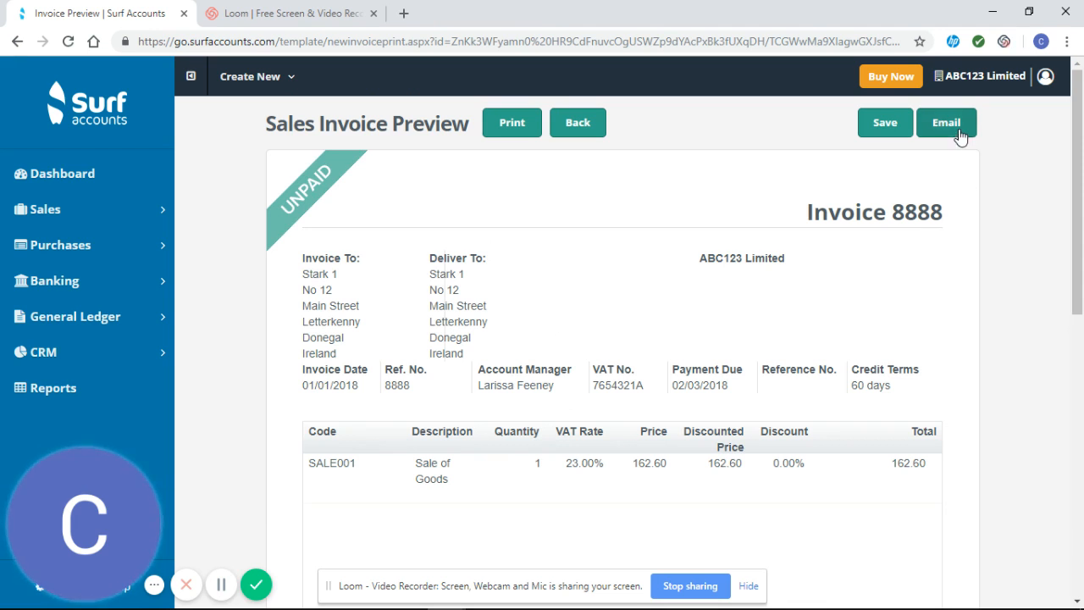
Bring up the Send Email dialog for invoice 8888 addressed to Stark 1.
left_click(945, 121)
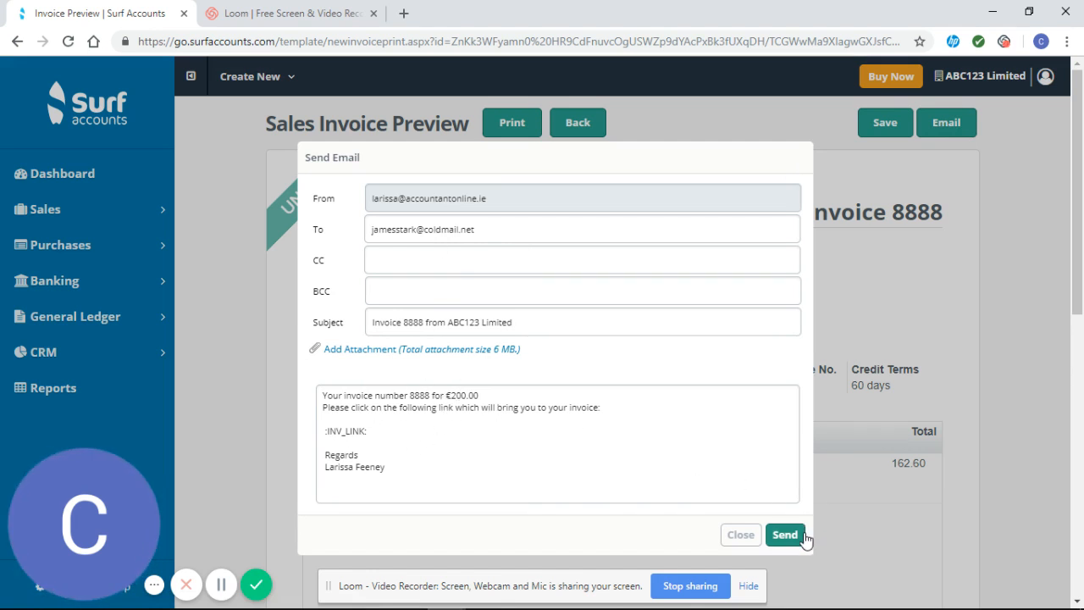
mouse_move(847, 545)
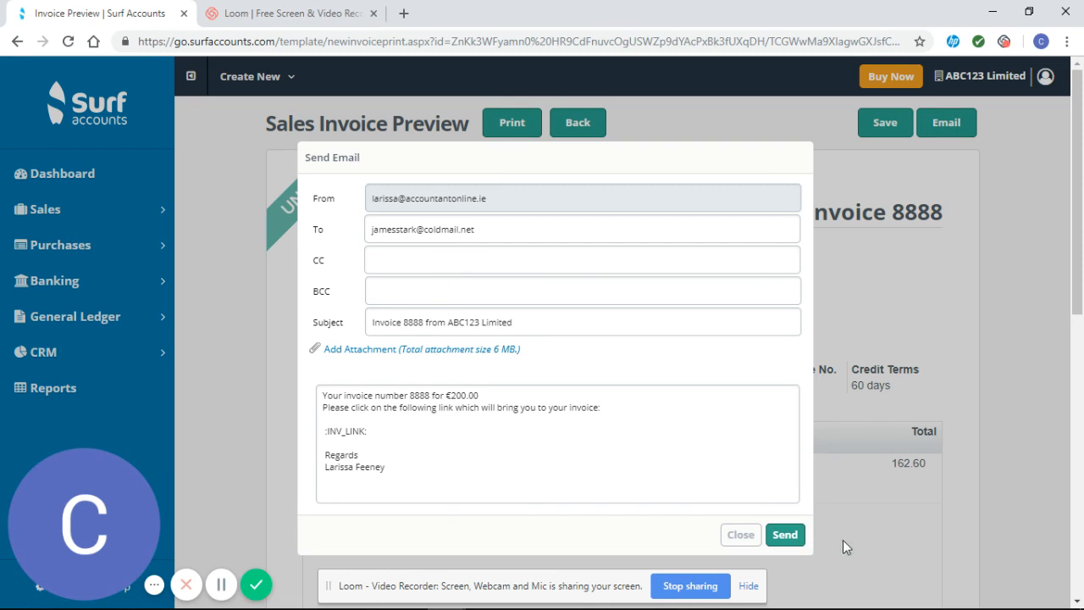
mouse_move(220, 585)
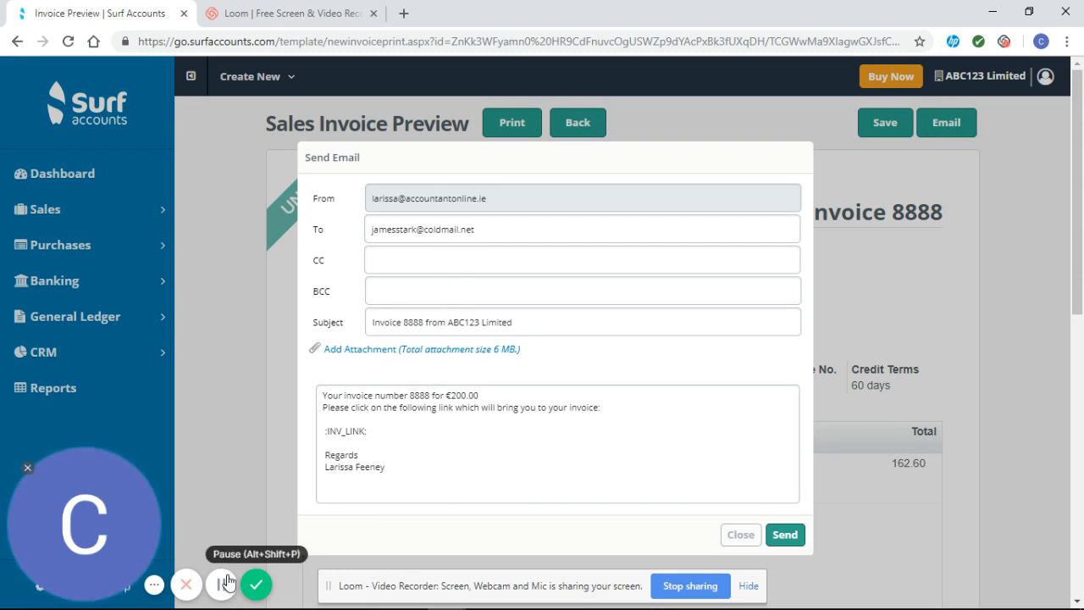